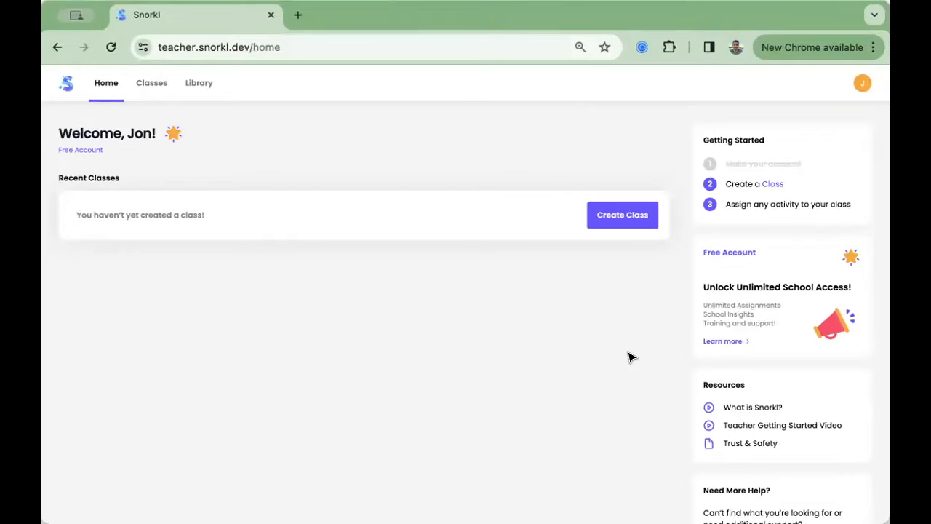
Step: Create a new class named 'Sample Class'
left_click(623, 216)
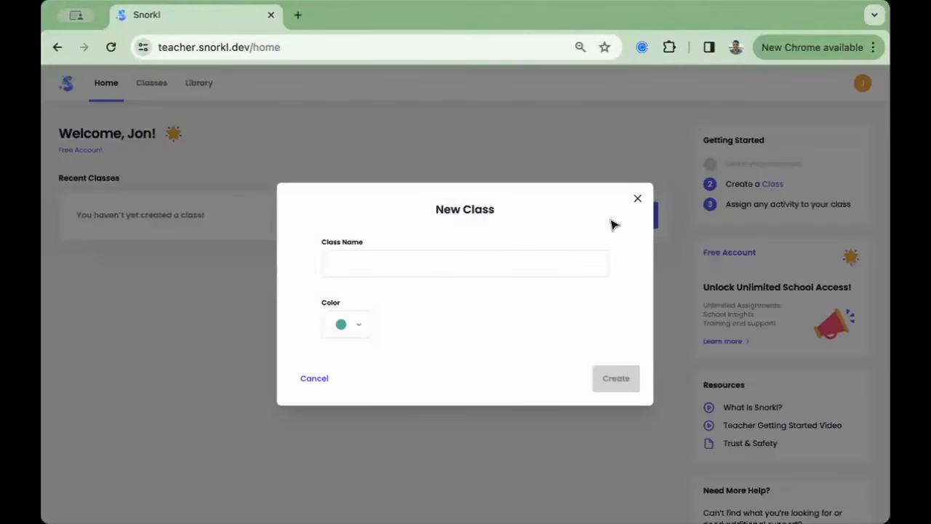
type("Sample Class")
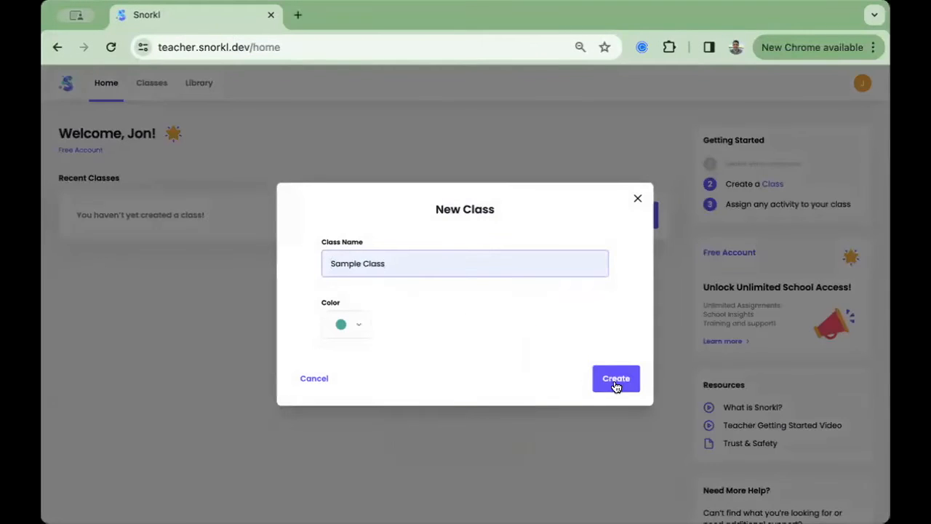
left_click(615, 378)
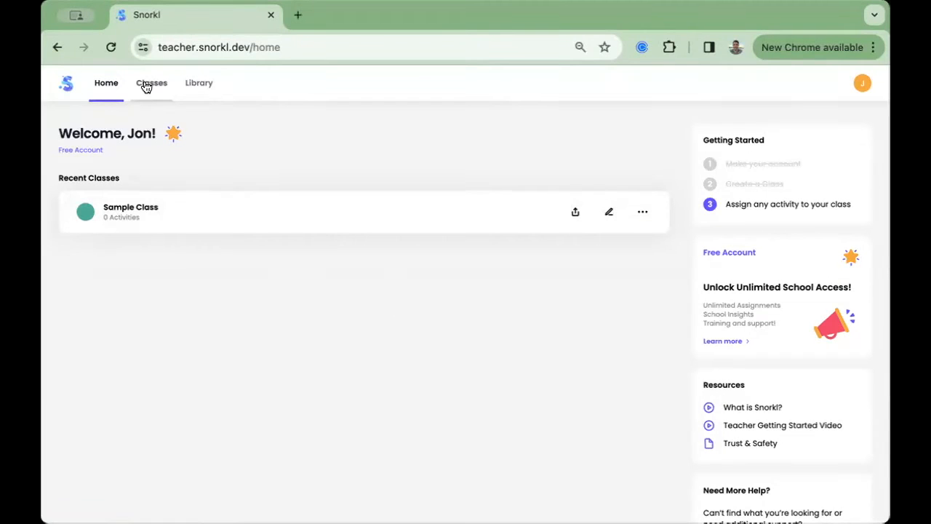
Step: View Sample Class with no activities, then go to the empty My Library
left_click(151, 83)
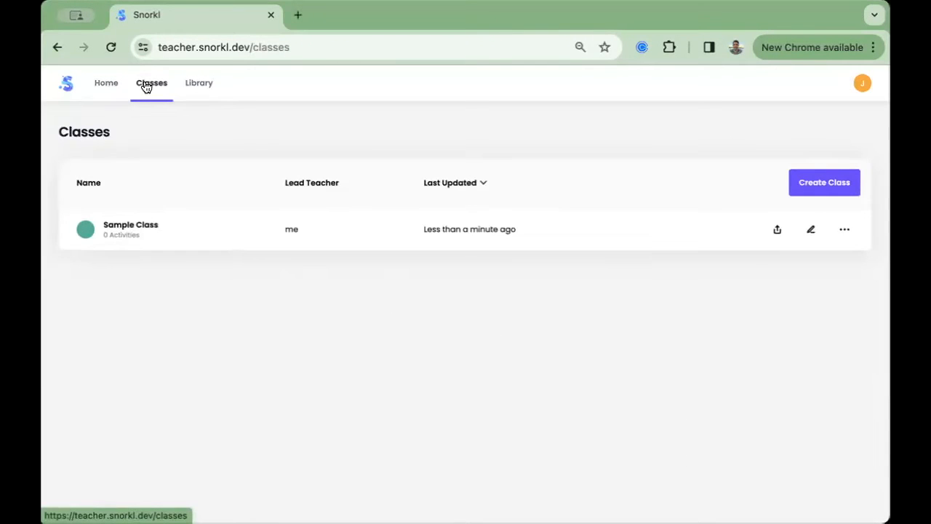
mouse_move(151, 101)
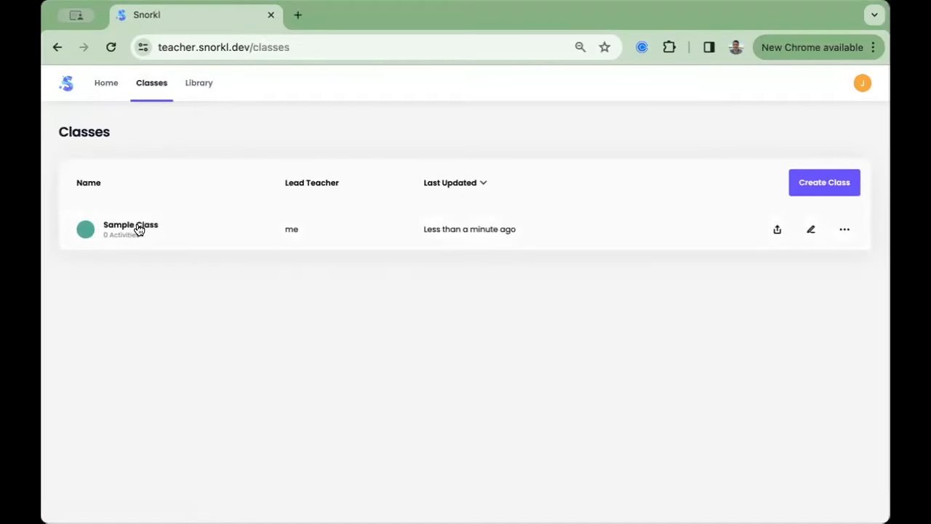
left_click(131, 228)
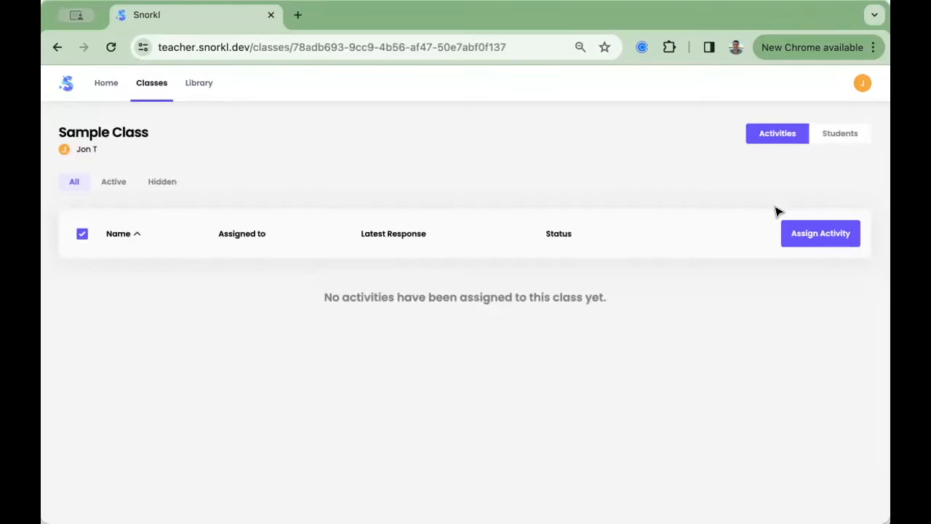
left_click(198, 82)
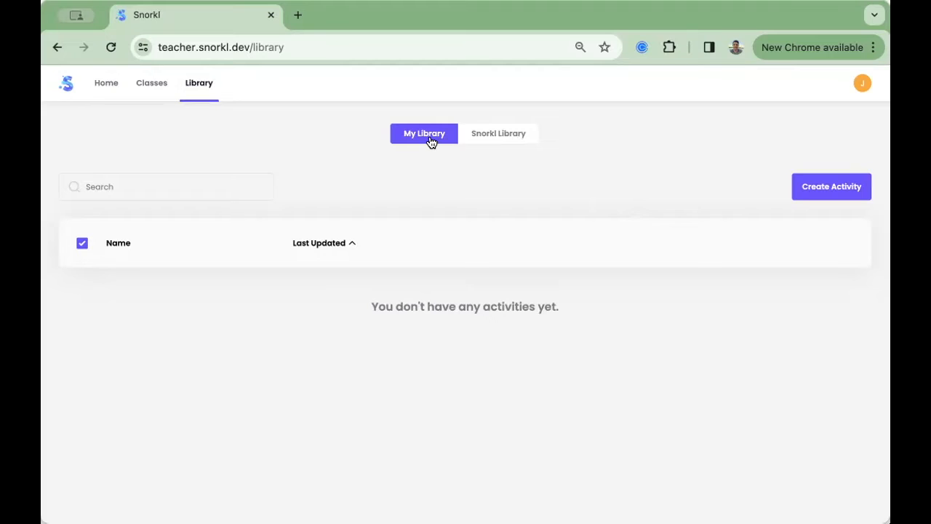
mouse_move(832, 186)
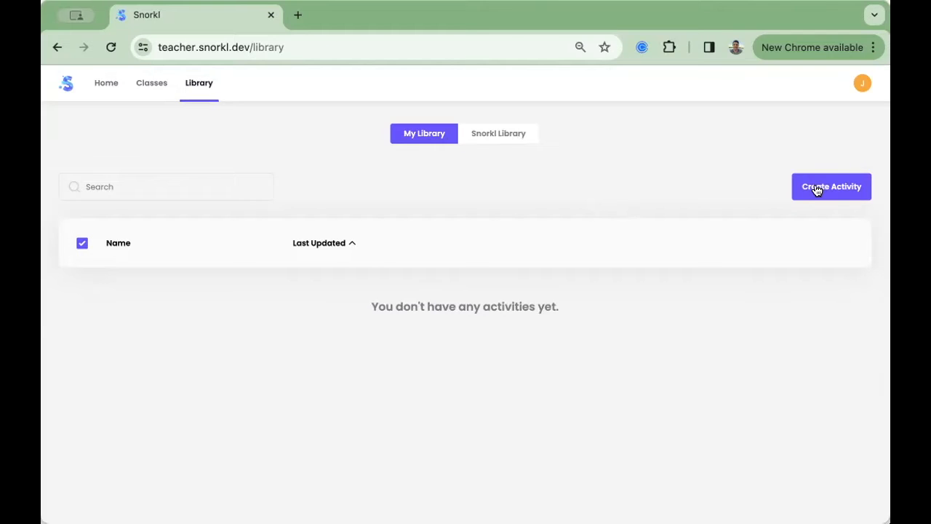
Step: Create a new activity titled 'Rectangle Width' and add it to the whiteboard
left_click(831, 187)
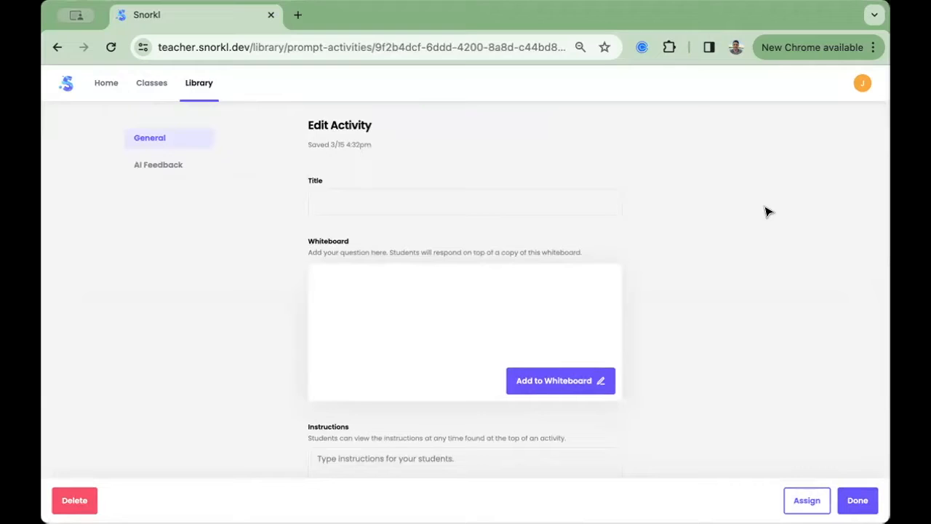
mouse_move(672, 314)
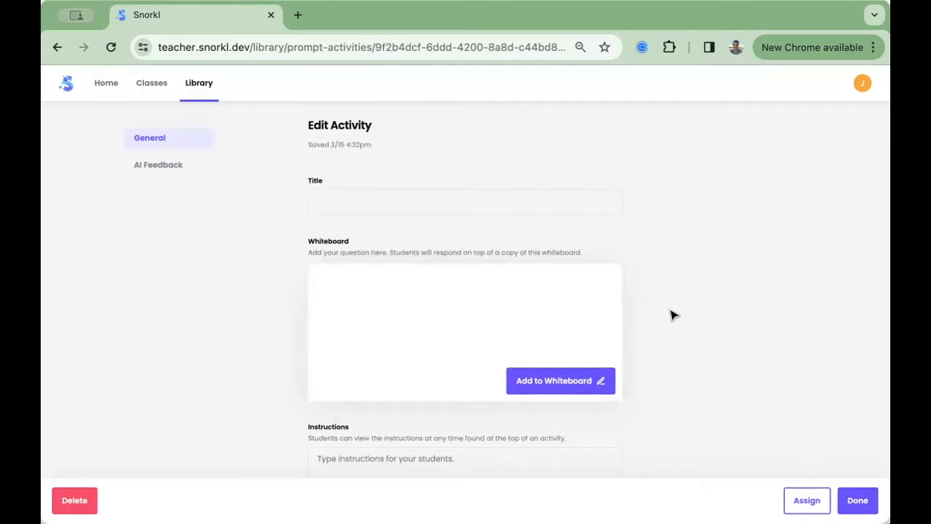
mouse_move(672, 350)
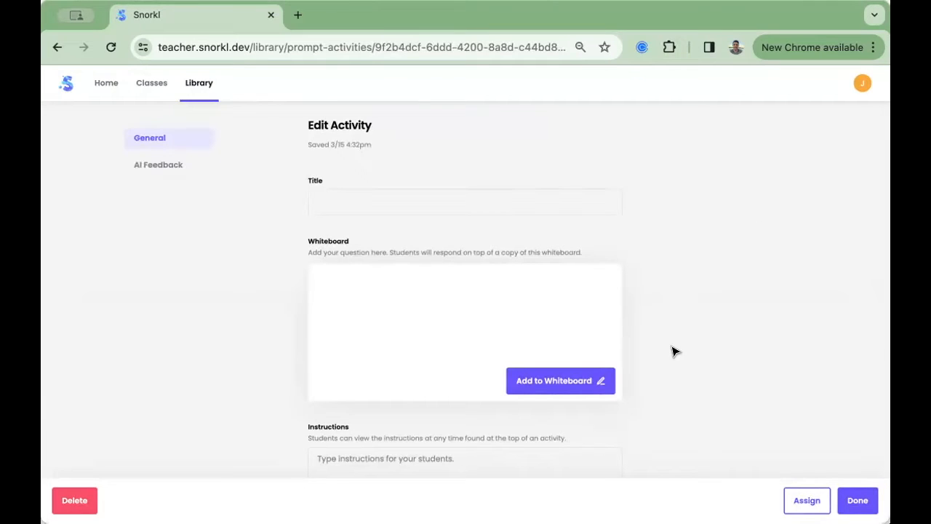
type("R")
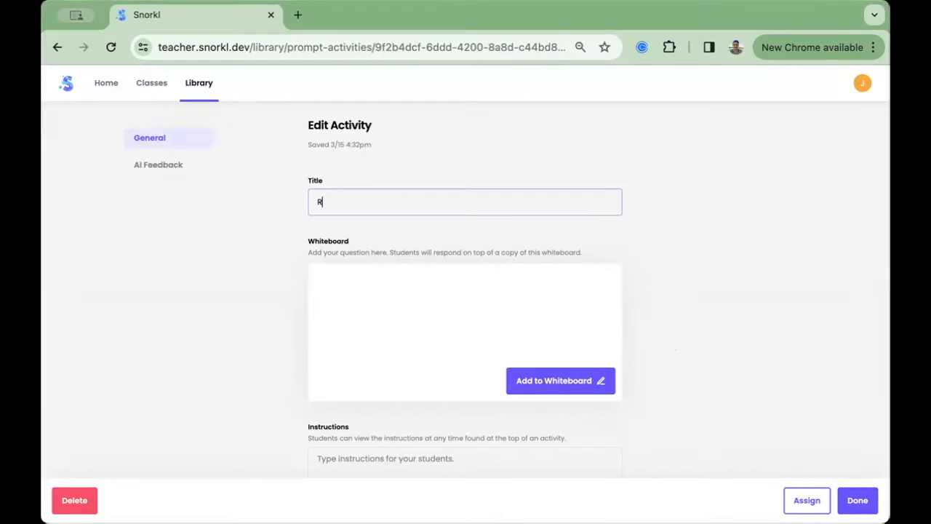
type("Rectangle Width")
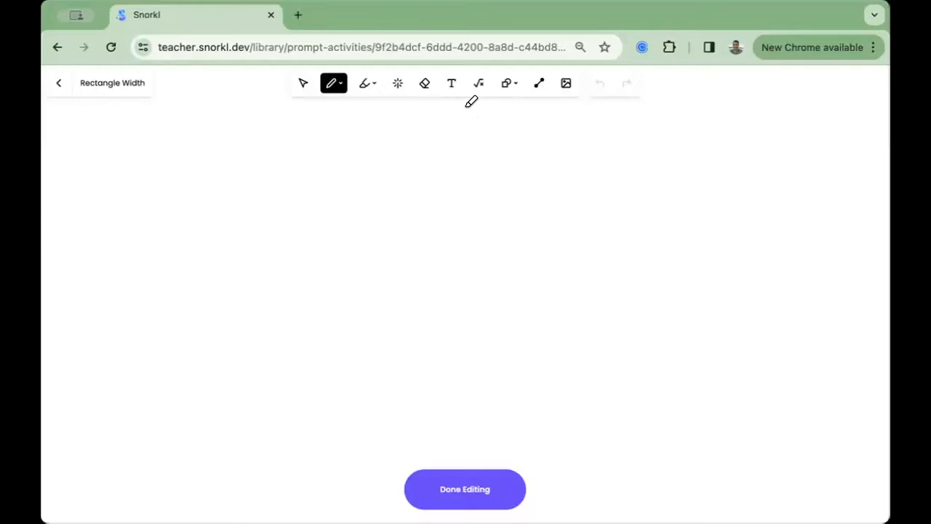
Step: Place the frame-perimeter word problem image on the whiteboard and finish editing
left_click_drag(347, 167, 594, 318)
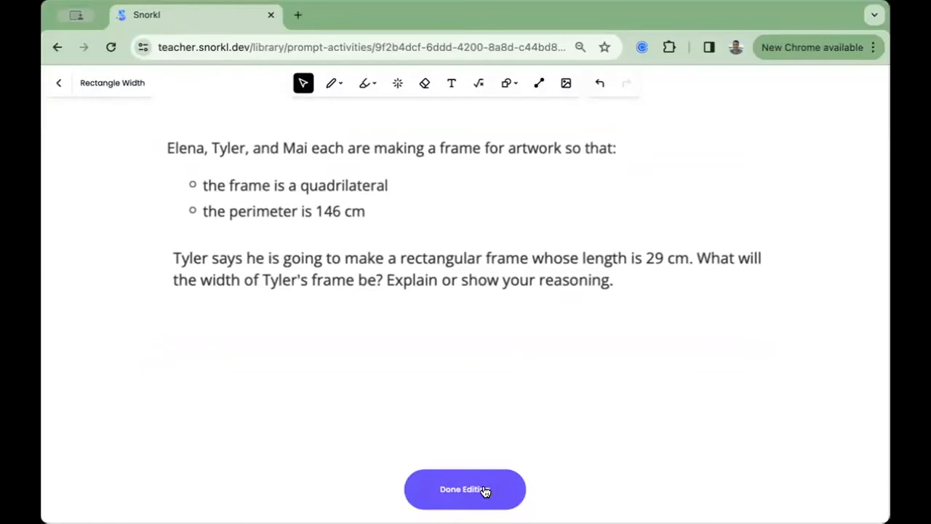
left_click(466, 489)
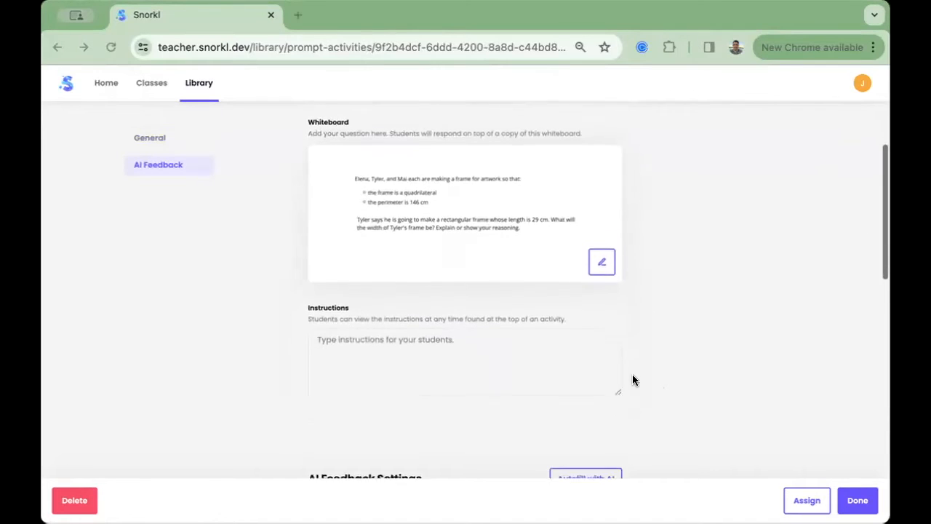
Step: Autofill the AI feedback settings from the whiteboard: Math, Middle School, auto-approve, prompt and expected answer
scroll("down", 3)
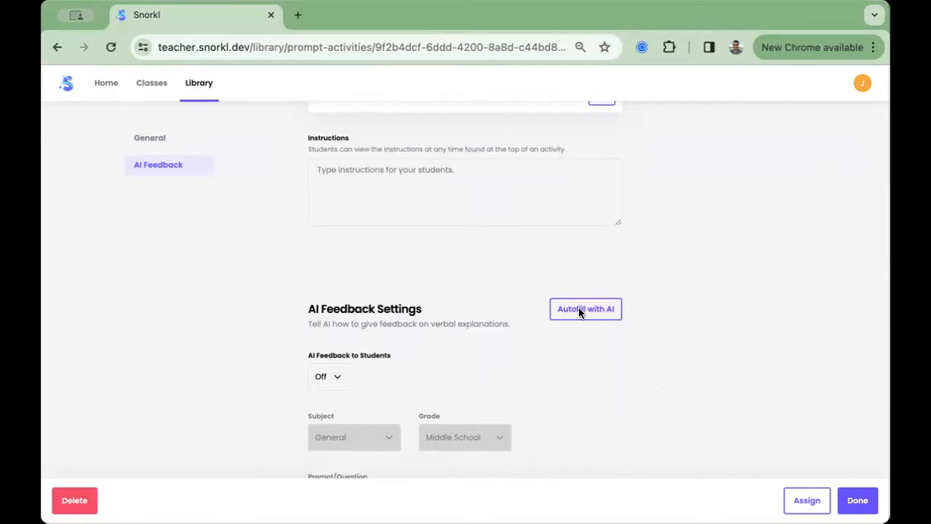
left_click(584, 308)
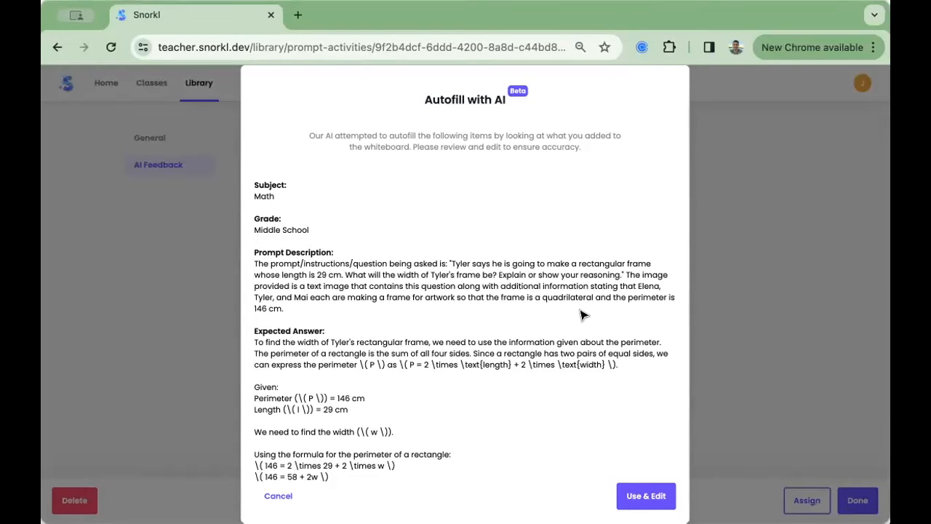
scroll("down", 3)
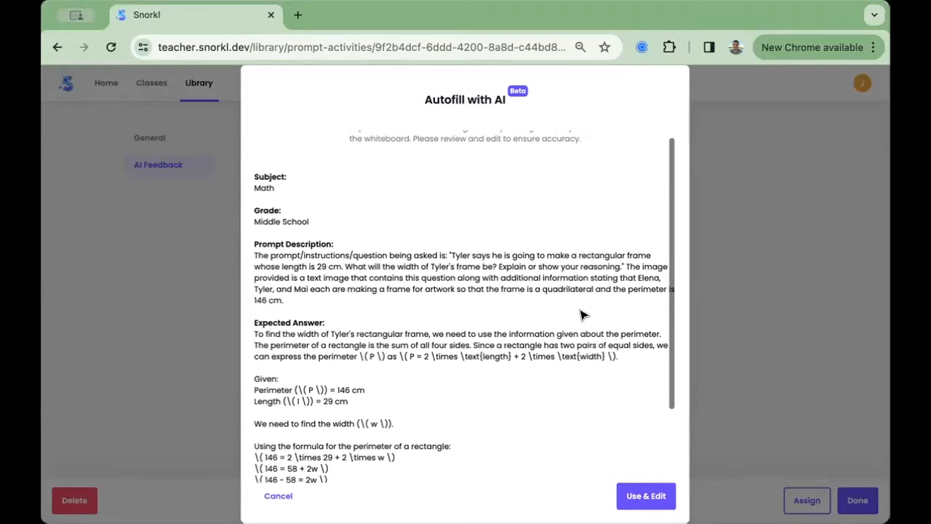
scroll("down", 3)
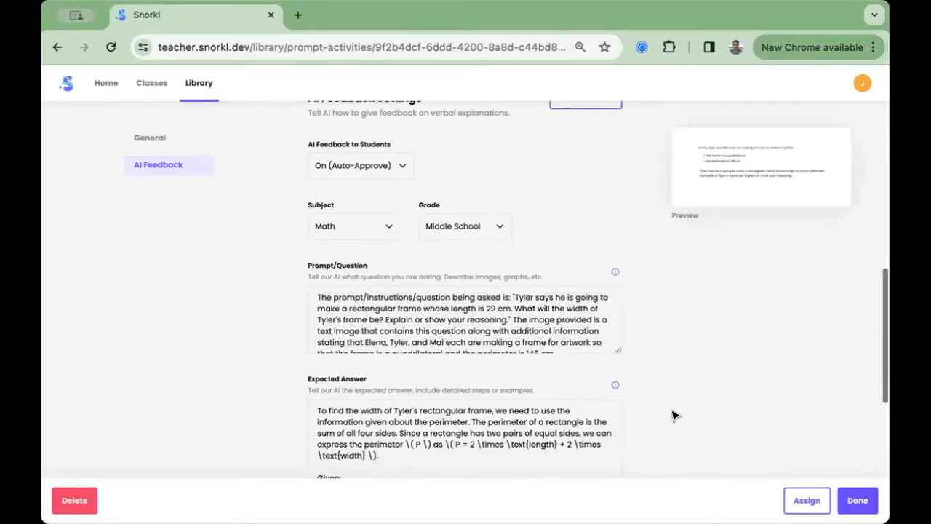
Step: Review the expected answer (frame width 44 cm) and start assigning the activity
scroll("down", 3)
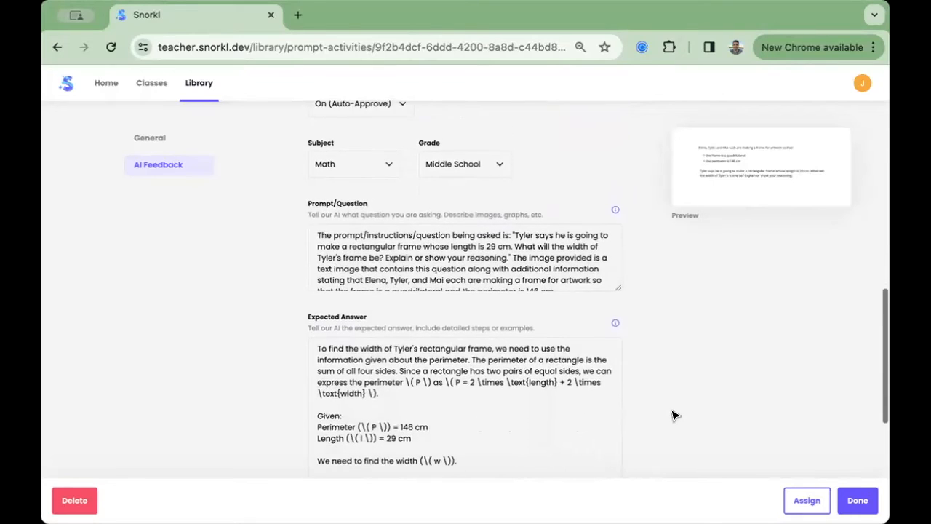
scroll("down", 3)
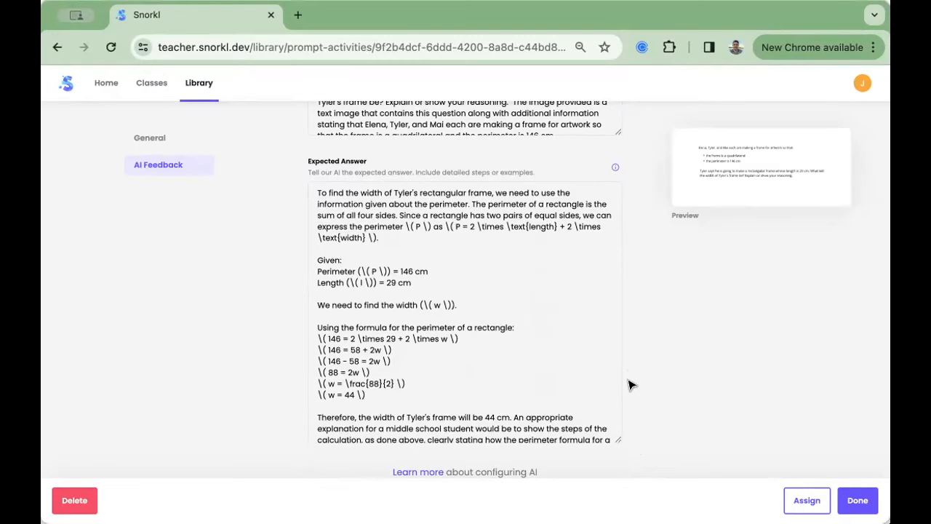
scroll("down", 3)
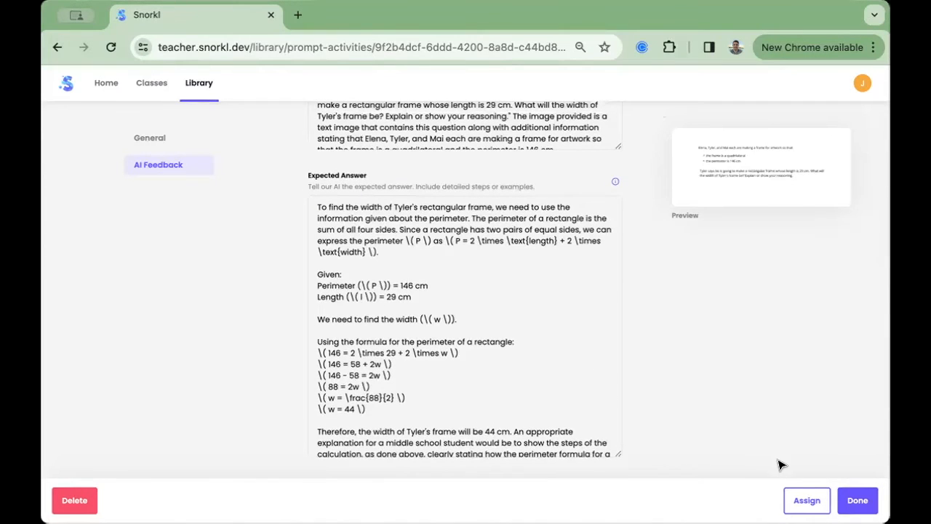
left_click(805, 500)
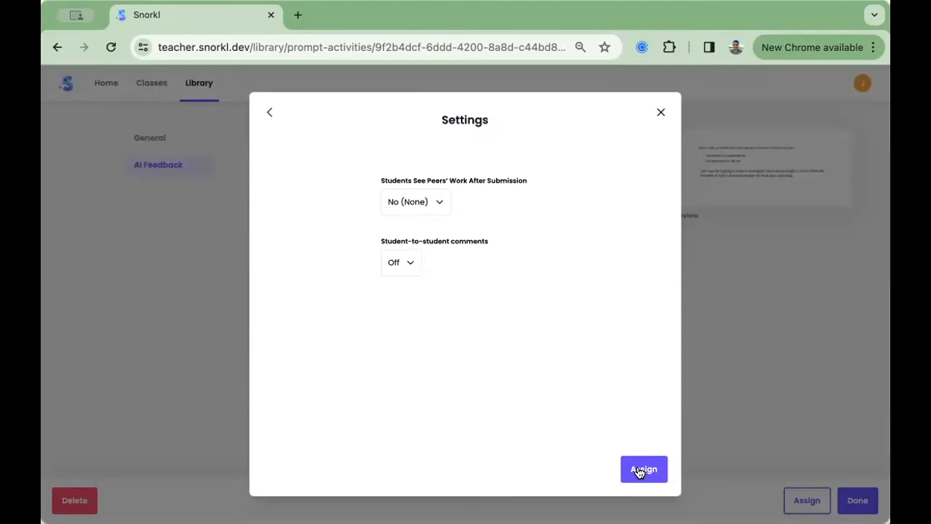
Step: Confirm assigning Rectangle Width to Sample Class and go to its activity page
left_click(643, 468)
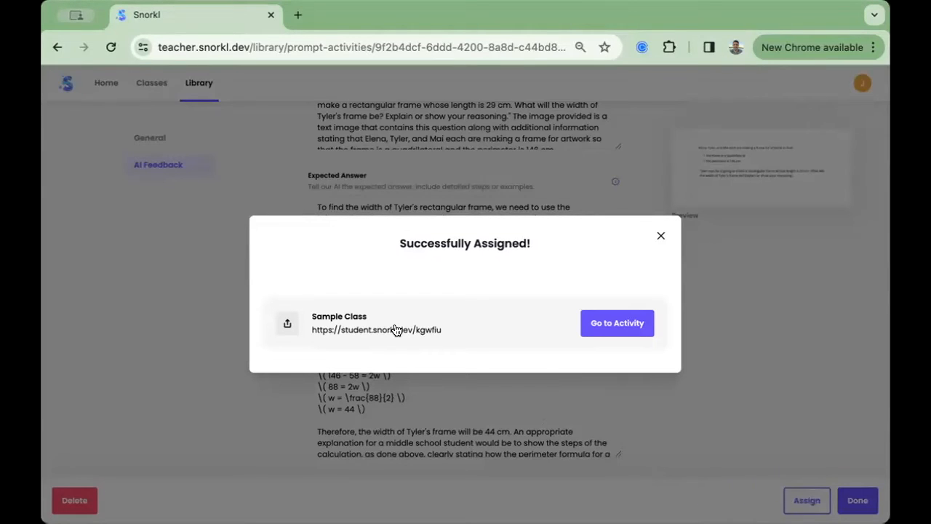
mouse_move(556, 297)
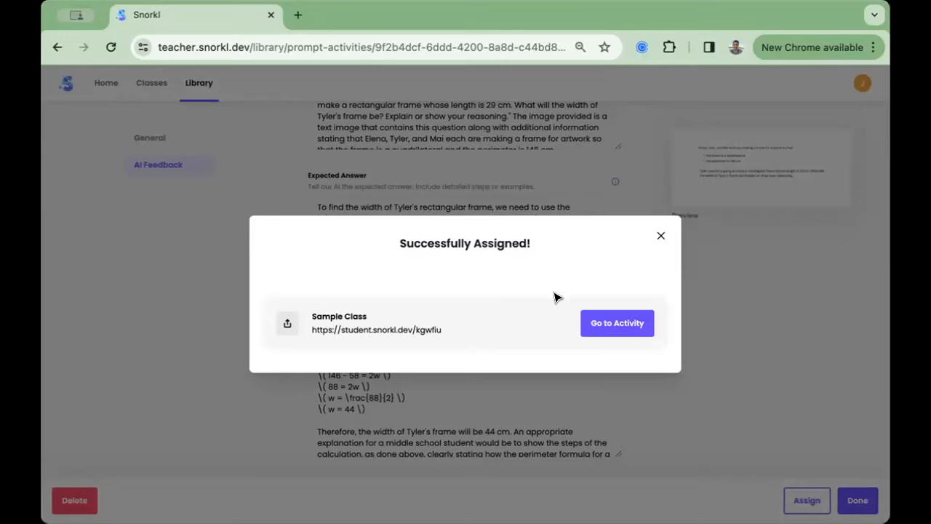
left_click(617, 323)
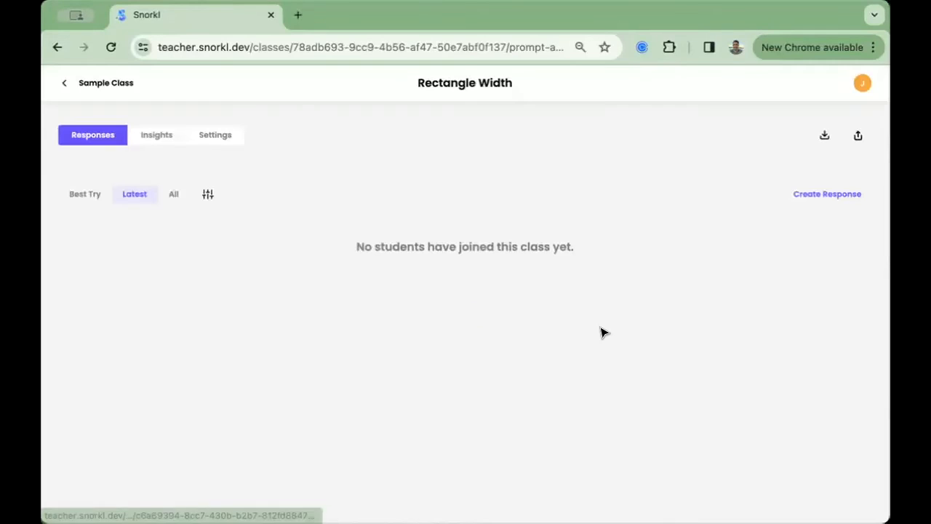
mouse_move(397, 291)
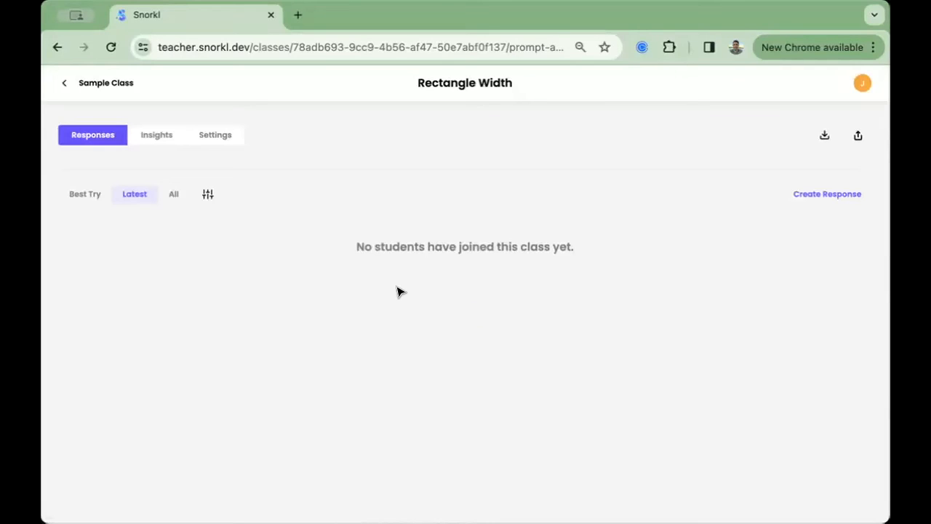
mouse_move(295, 206)
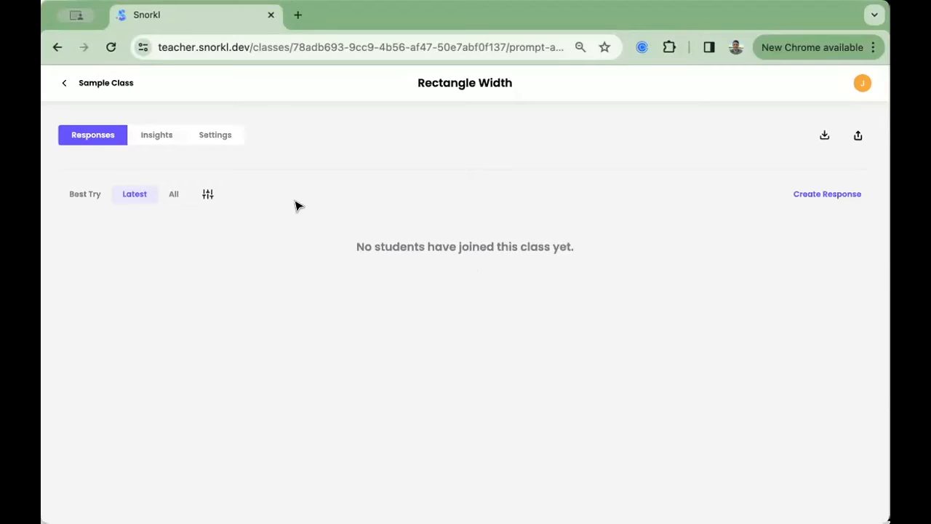
left_click(155, 134)
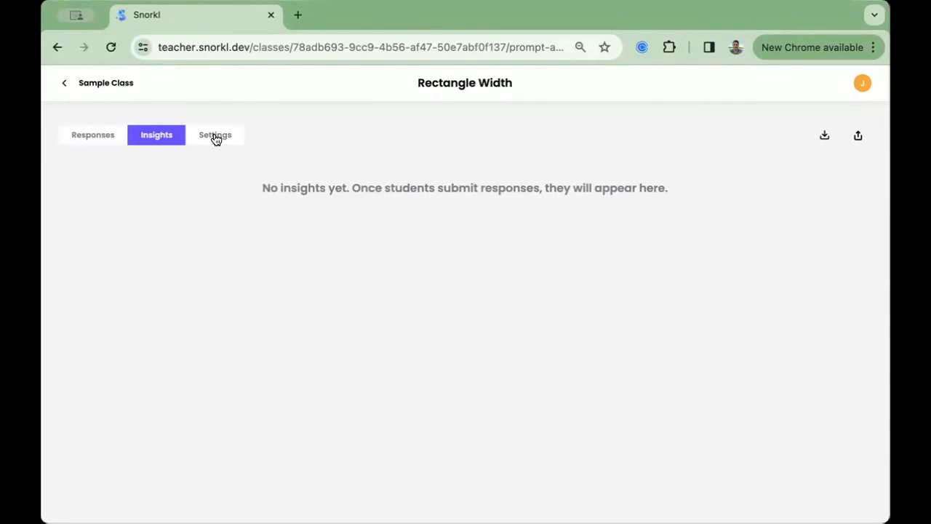
left_click(215, 134)
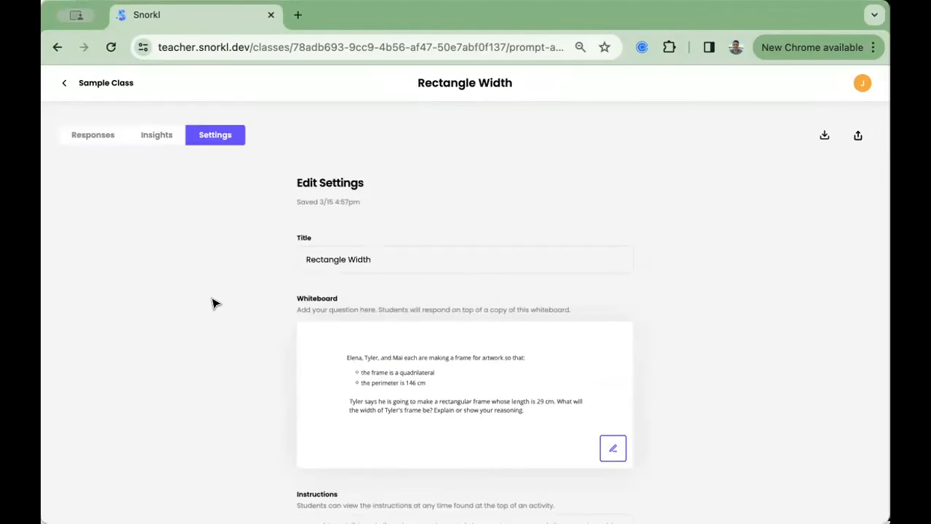
left_click(93, 134)
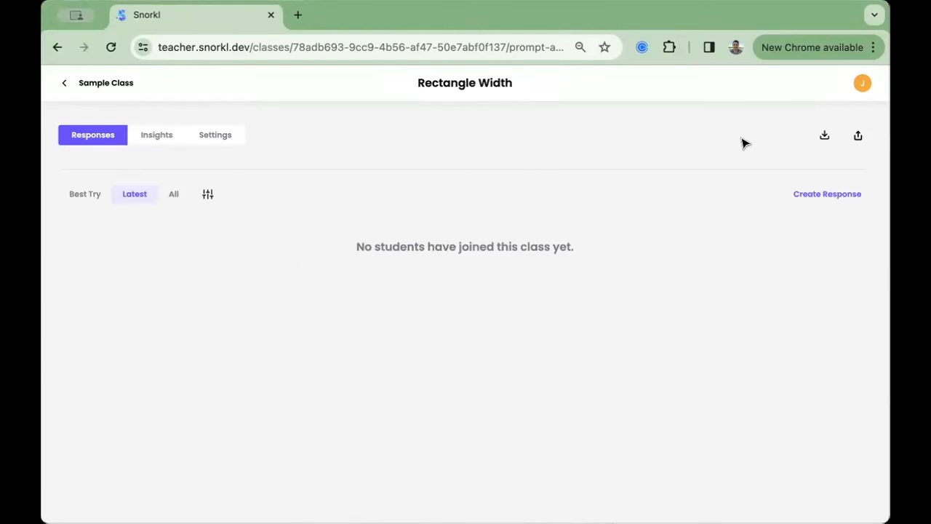
left_click(858, 135)
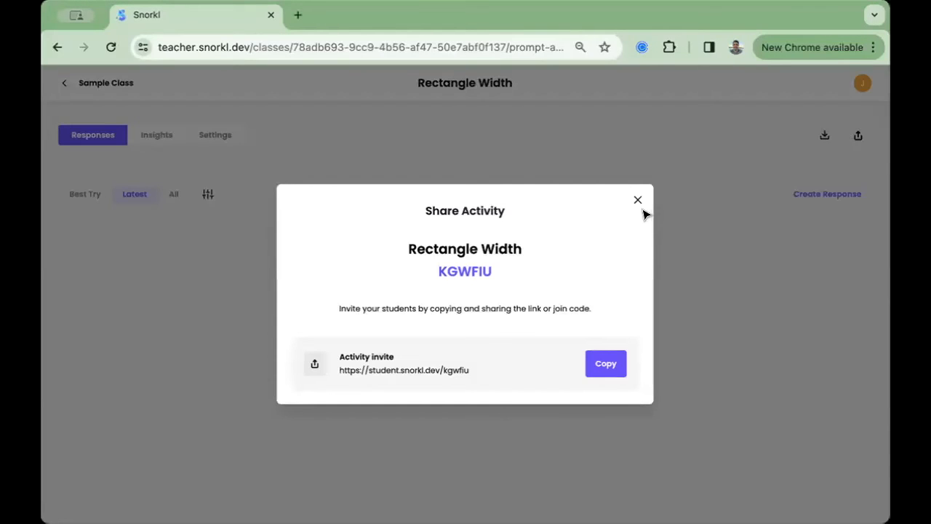
left_click(637, 200)
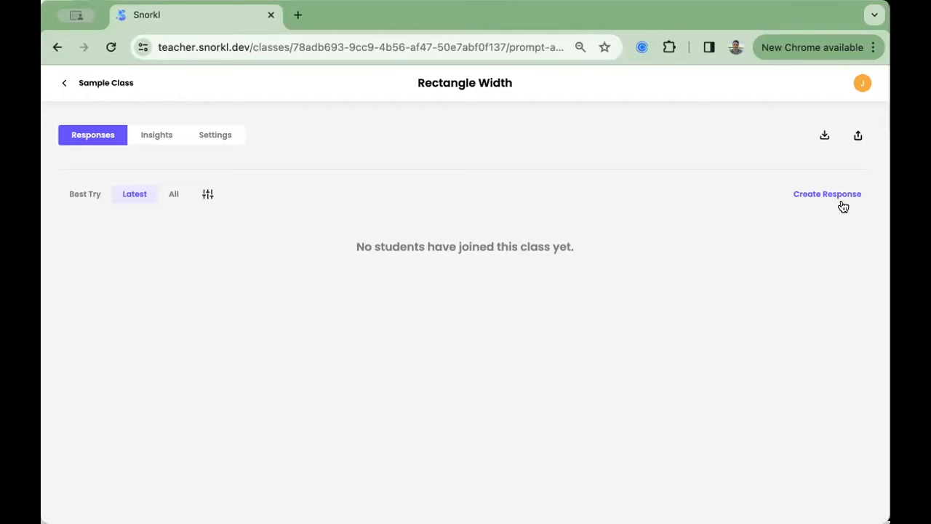
Step: Record a test response drawing a 29 by 44 rectangle with 146 − 58 = 88, and submit it
left_click(826, 194)
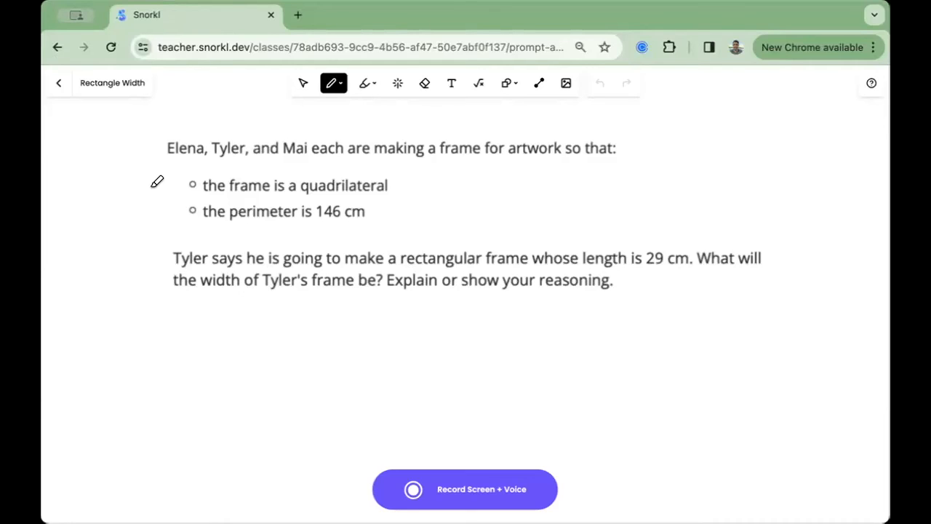
mouse_move(139, 181)
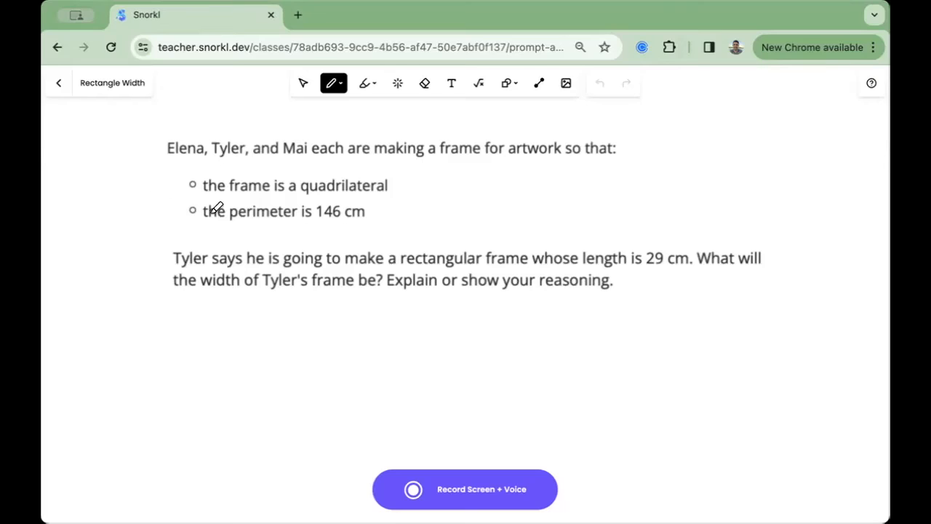
mouse_move(440, 489)
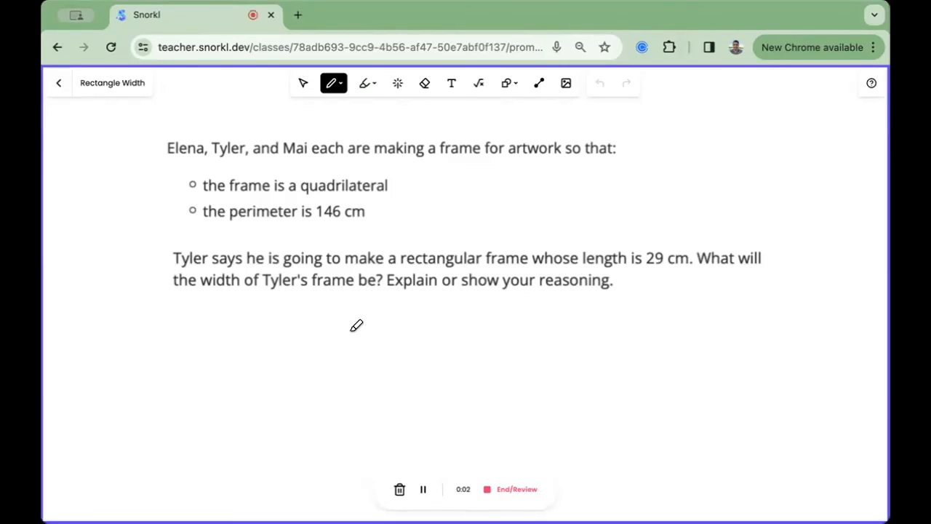
left_click_drag(348, 332, 462, 407)
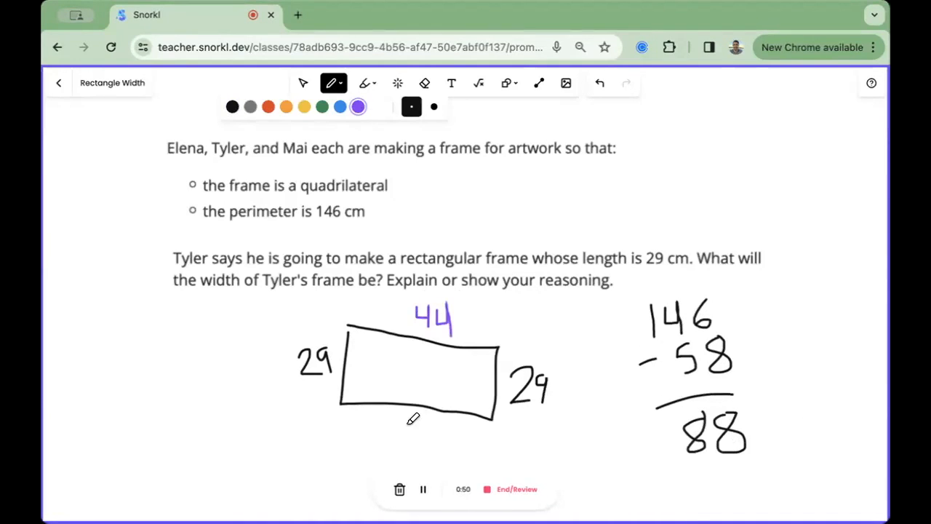
left_click_drag(408, 433, 437, 443)
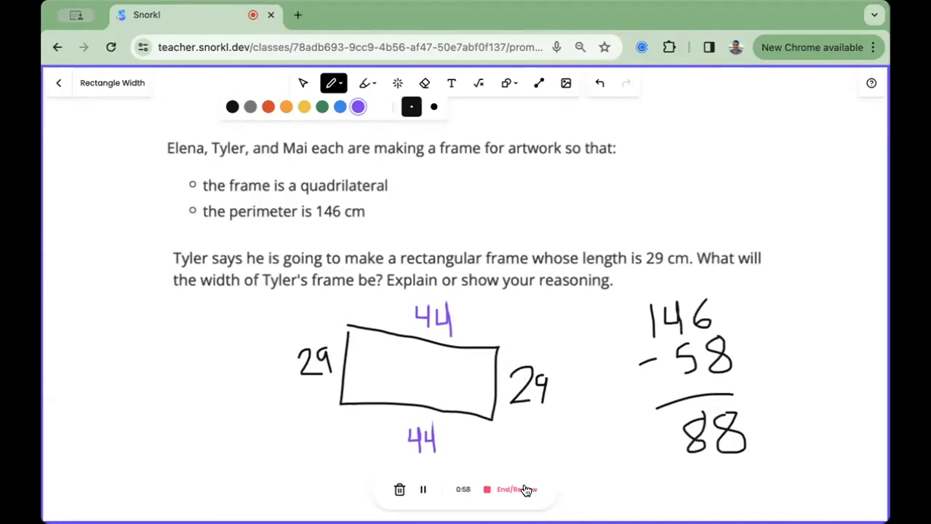
left_click(516, 489)
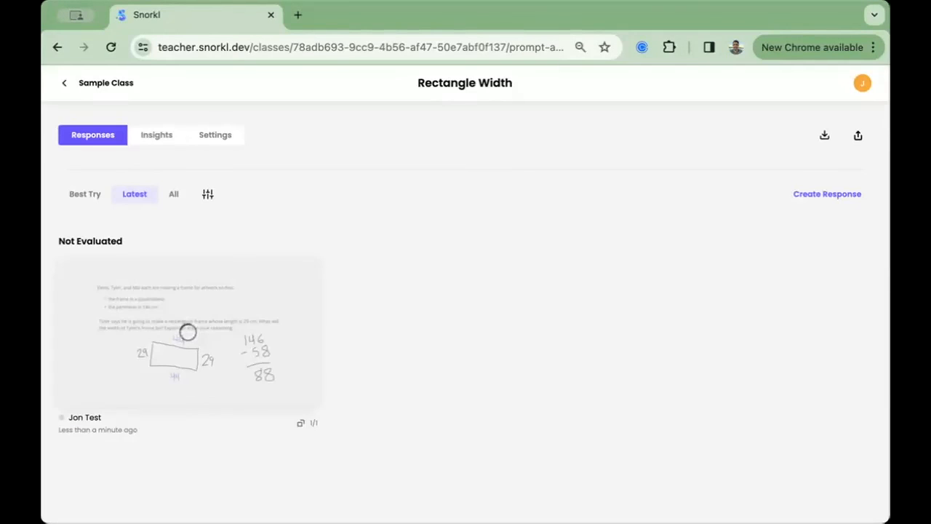
mouse_move(576, 442)
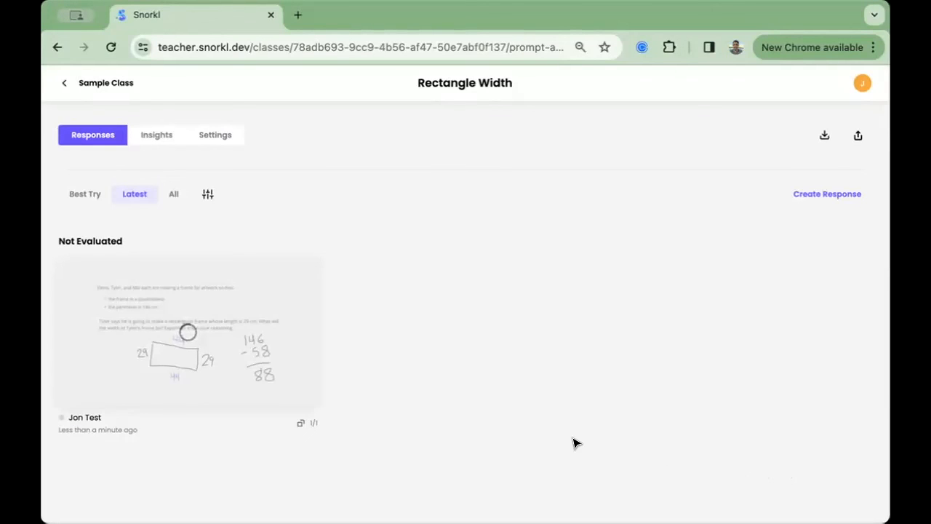
mouse_move(524, 445)
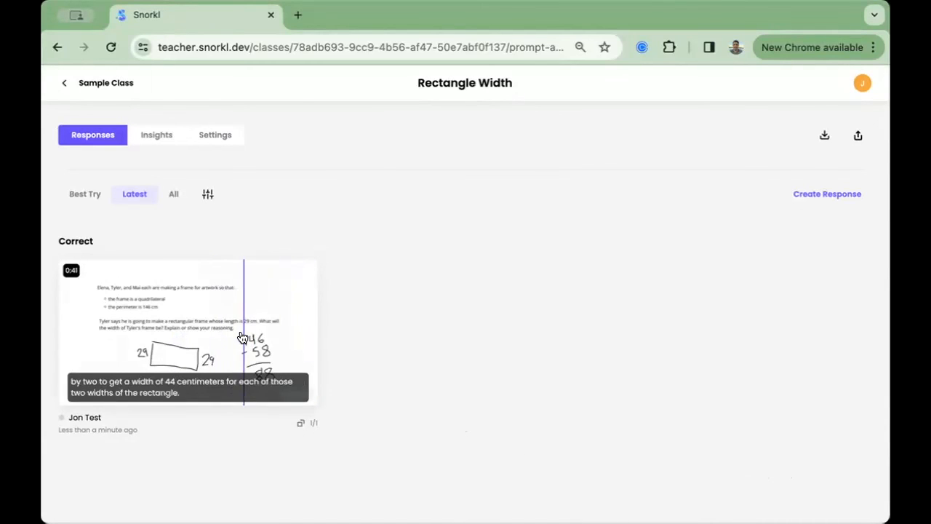
Step: Open Jon Test's response graded Correct with 4/4 Excellent AI feedback
left_click(186, 331)
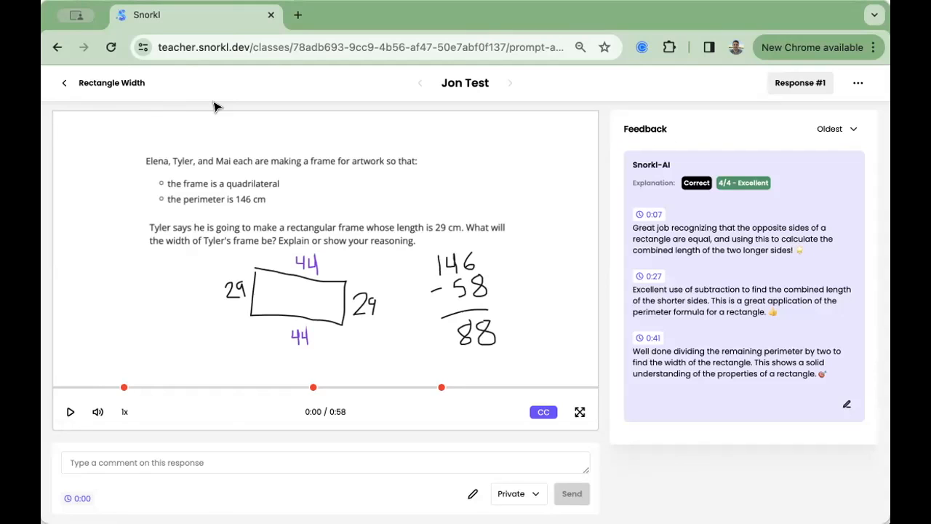
mouse_move(203, 106)
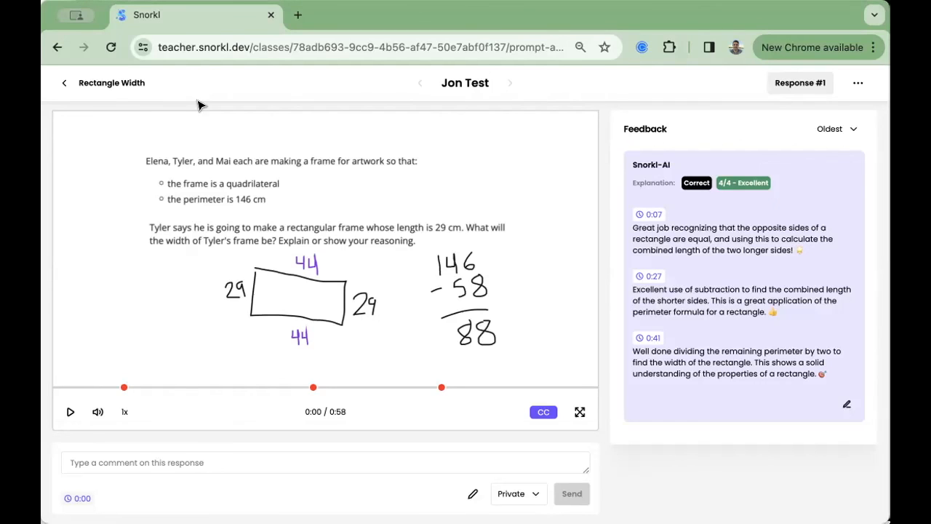